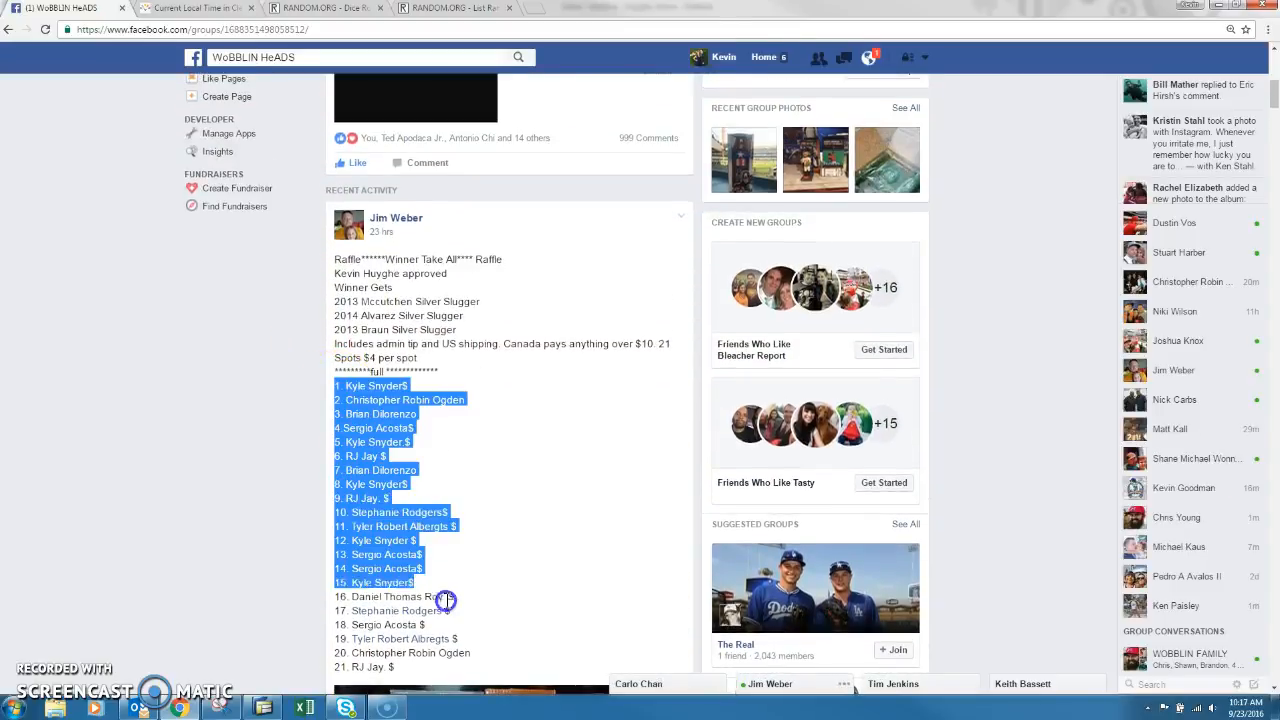
Check the current local time, roll the two dice (six and one), and bring up the 21-name list randomizer
scroll("down", 3)
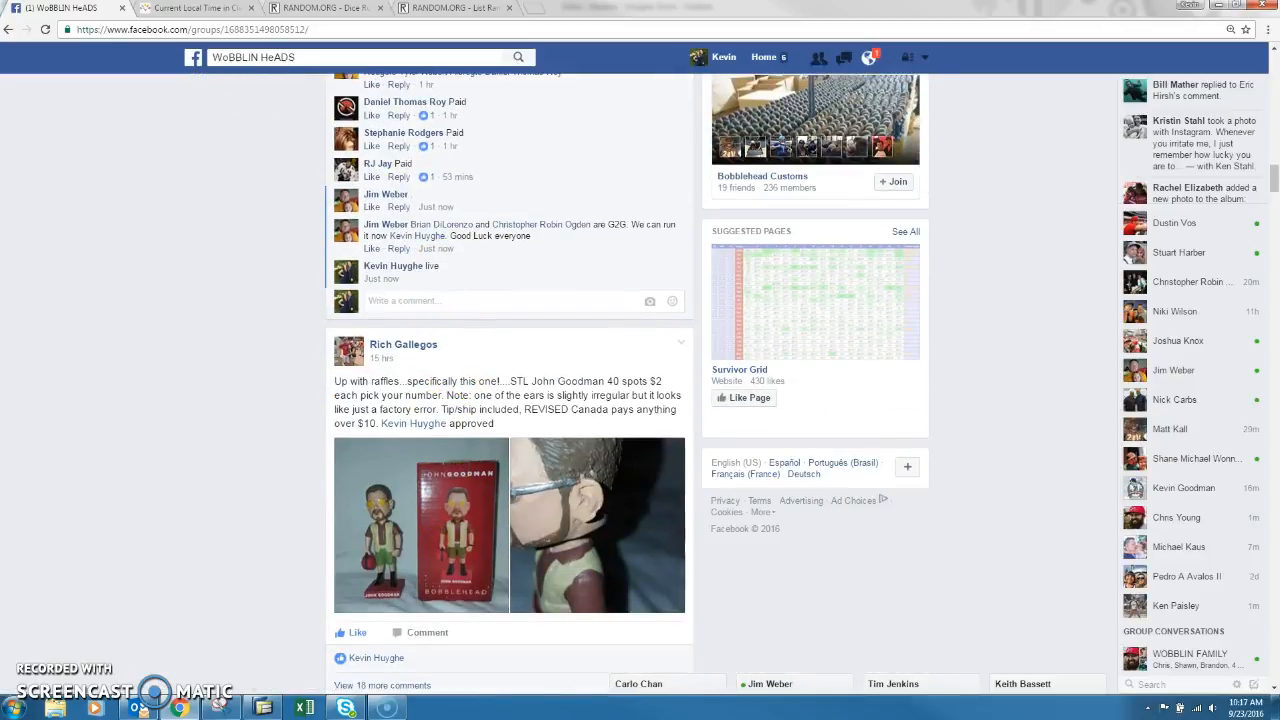
left_click(196, 8)
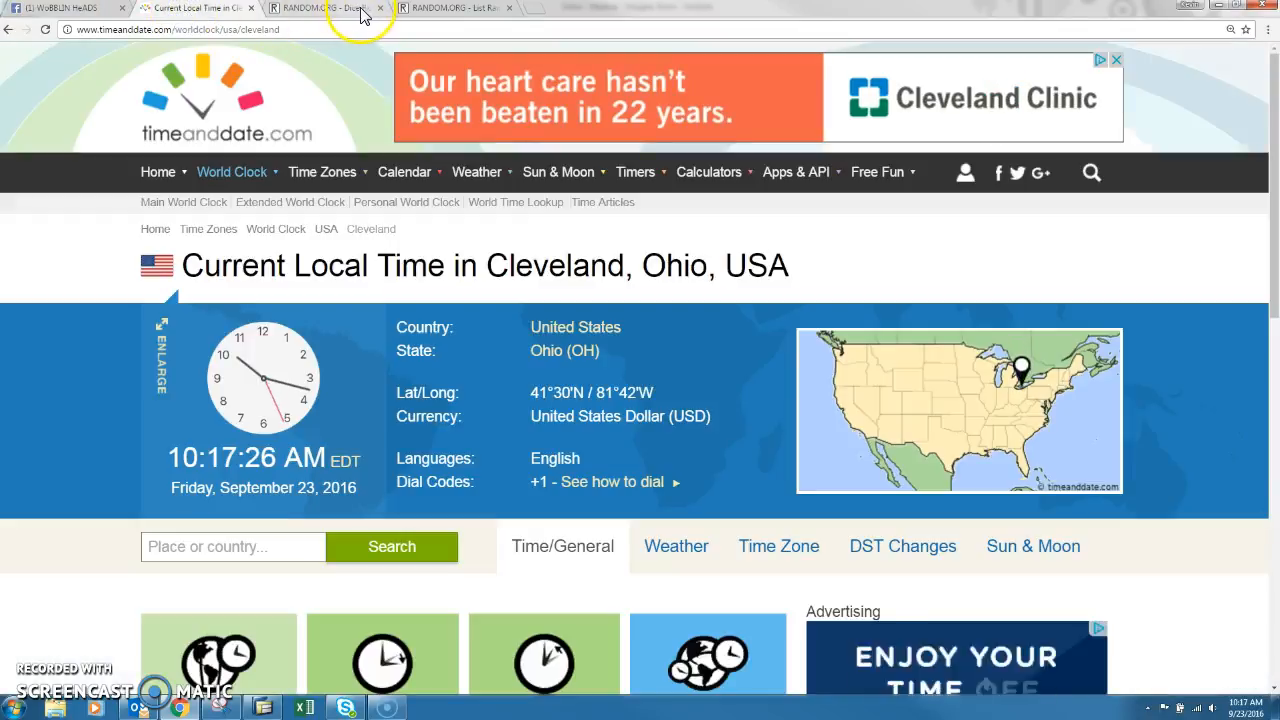
left_click(450, 8)
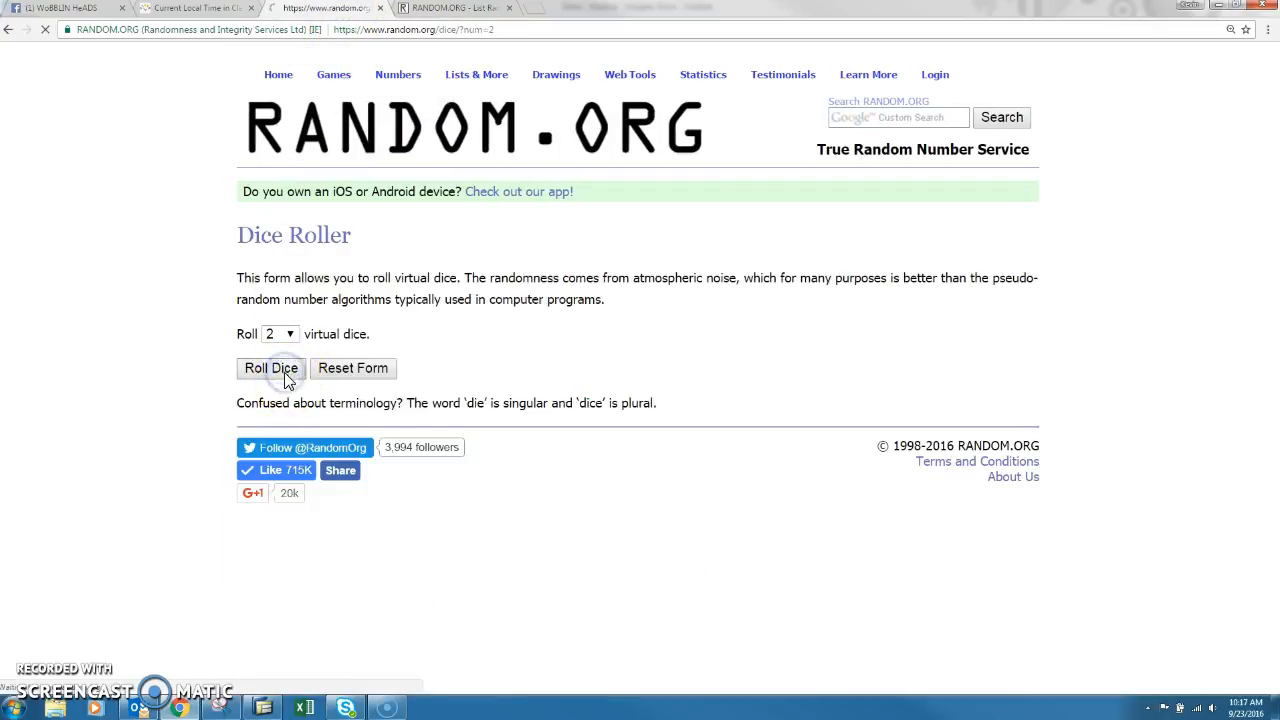
left_click(270, 368)
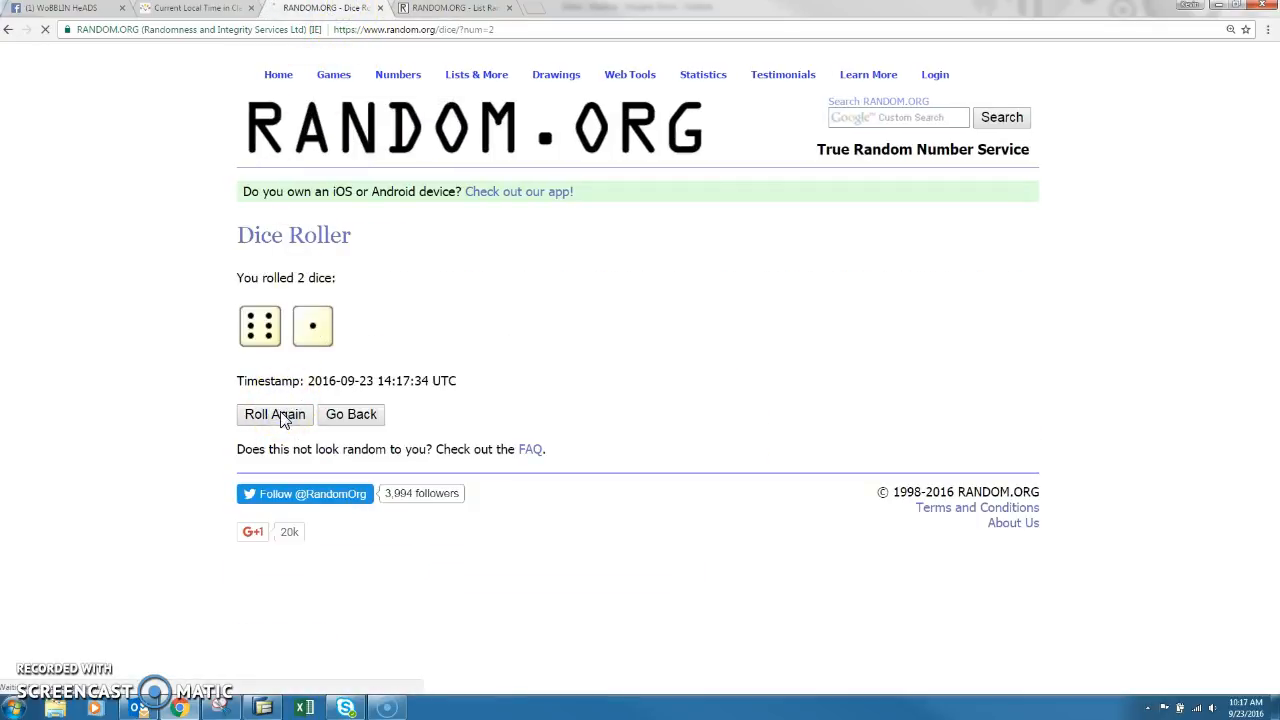
left_click(456, 8)
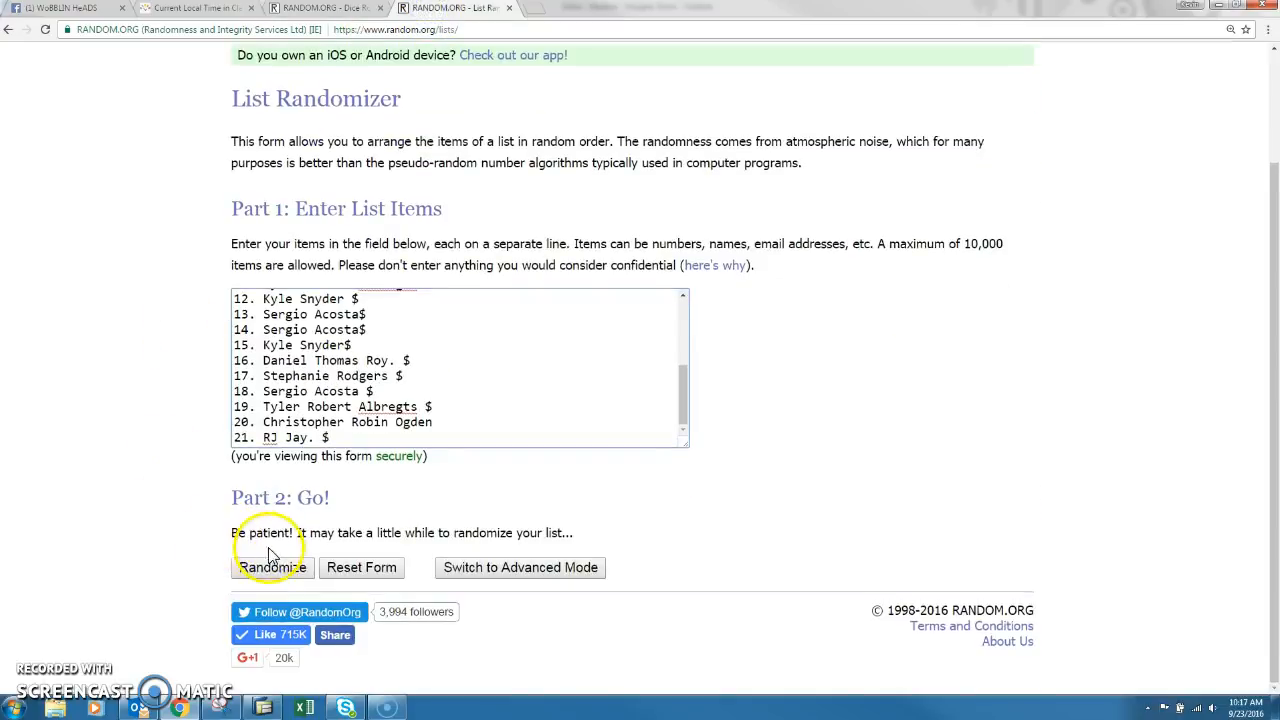
Shuffle the 21-name raffle list seven times, leaving entry 17 on top as winner
left_click(272, 568)
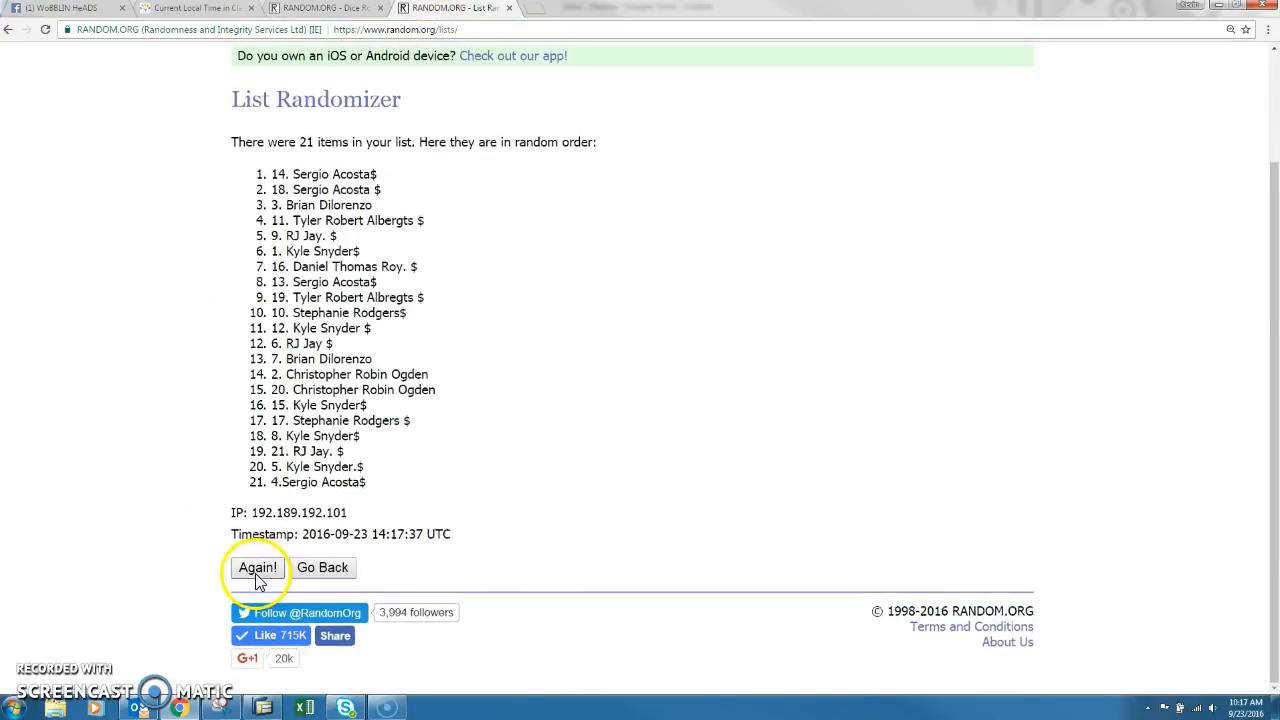
left_click(256, 568)
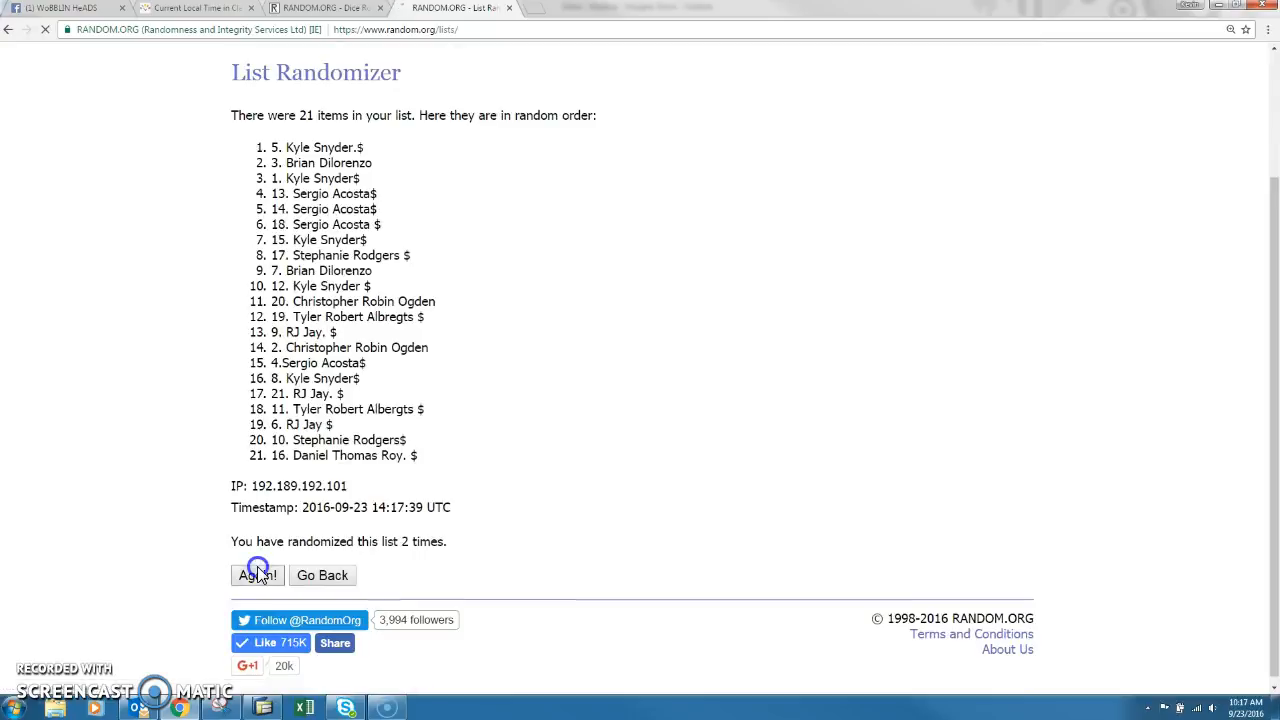
left_click(256, 576)
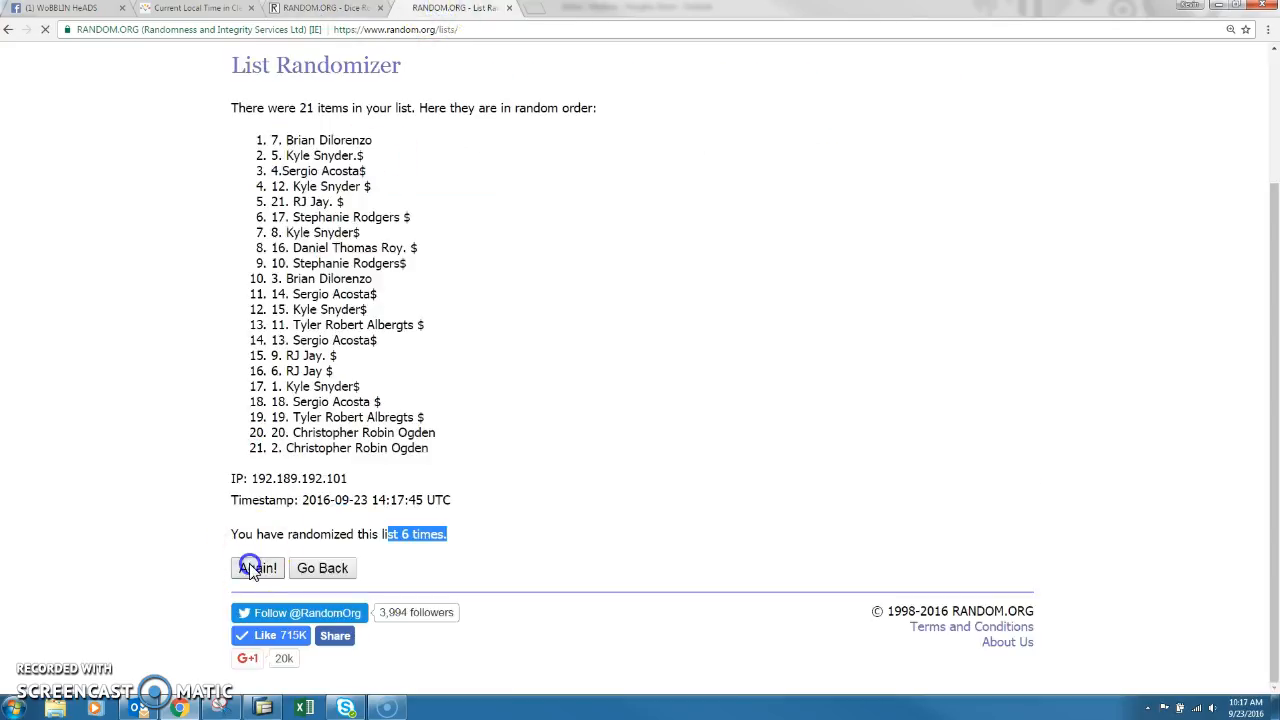
left_click(256, 568)
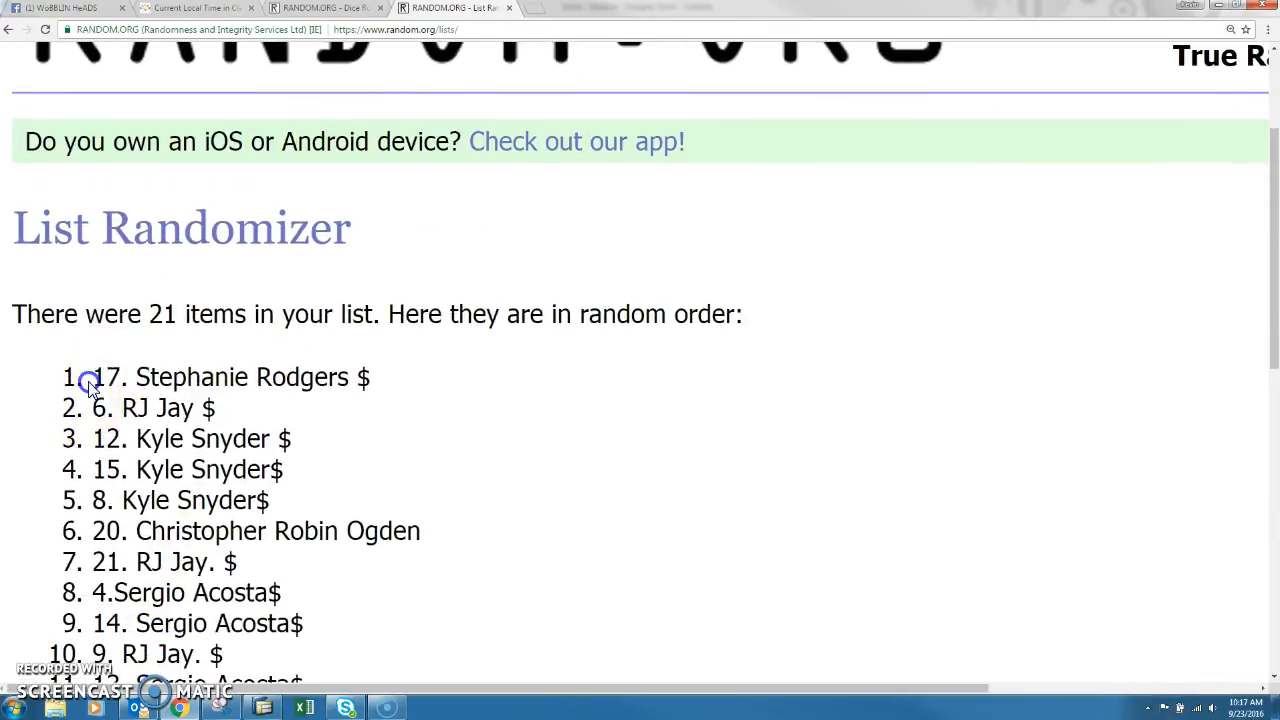
Highlight the 21-item count, recheck the local time, and return to the Facebook raffle post
left_click_drag(128, 314, 270, 314)
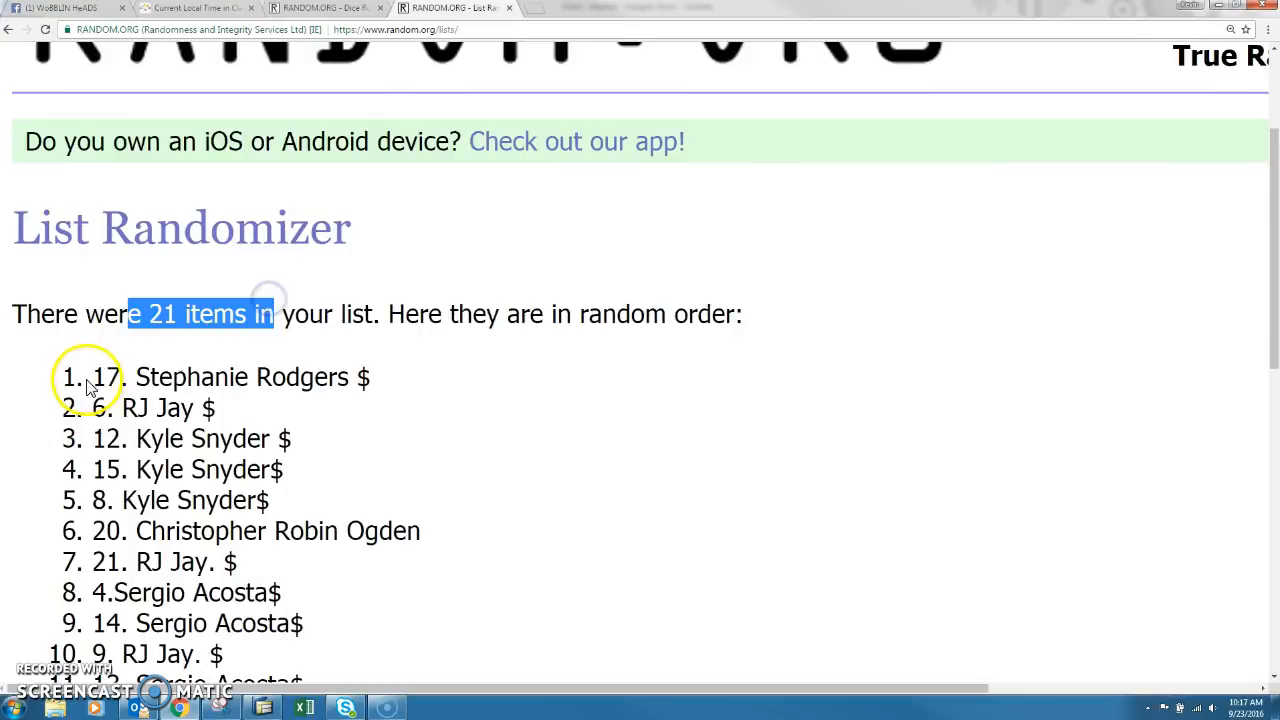
scroll("down", 3)
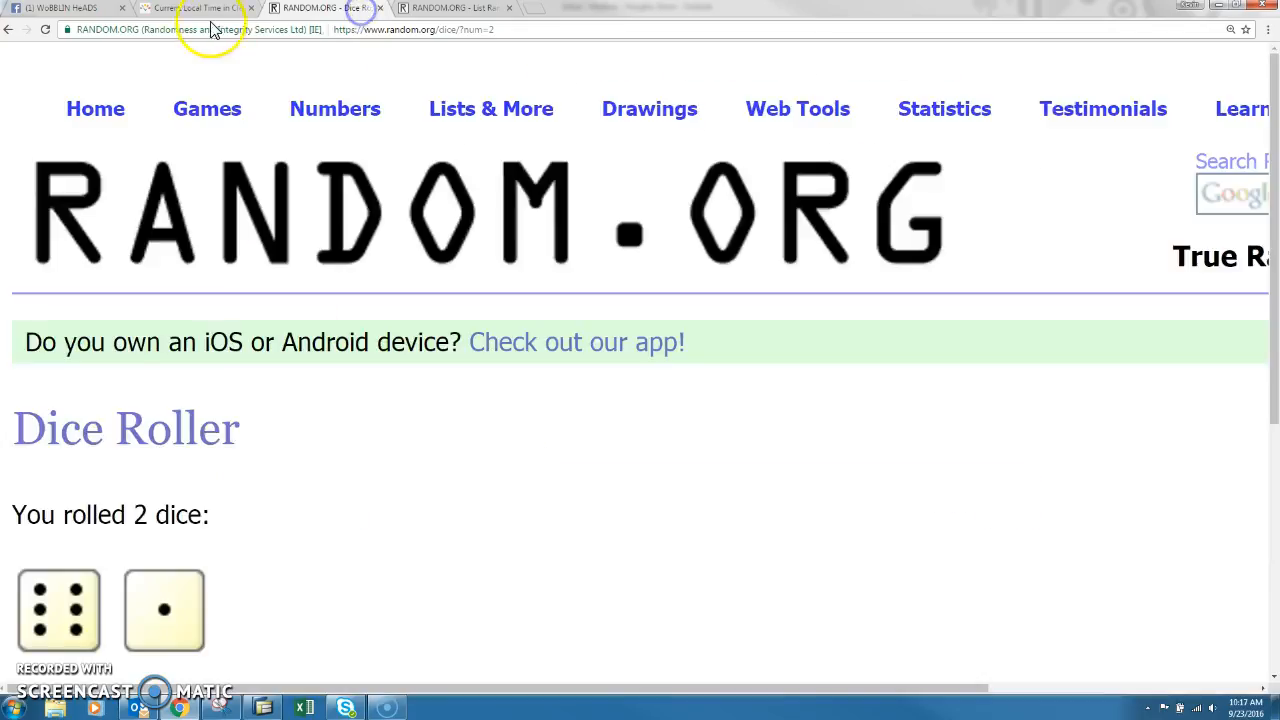
left_click(196, 8)
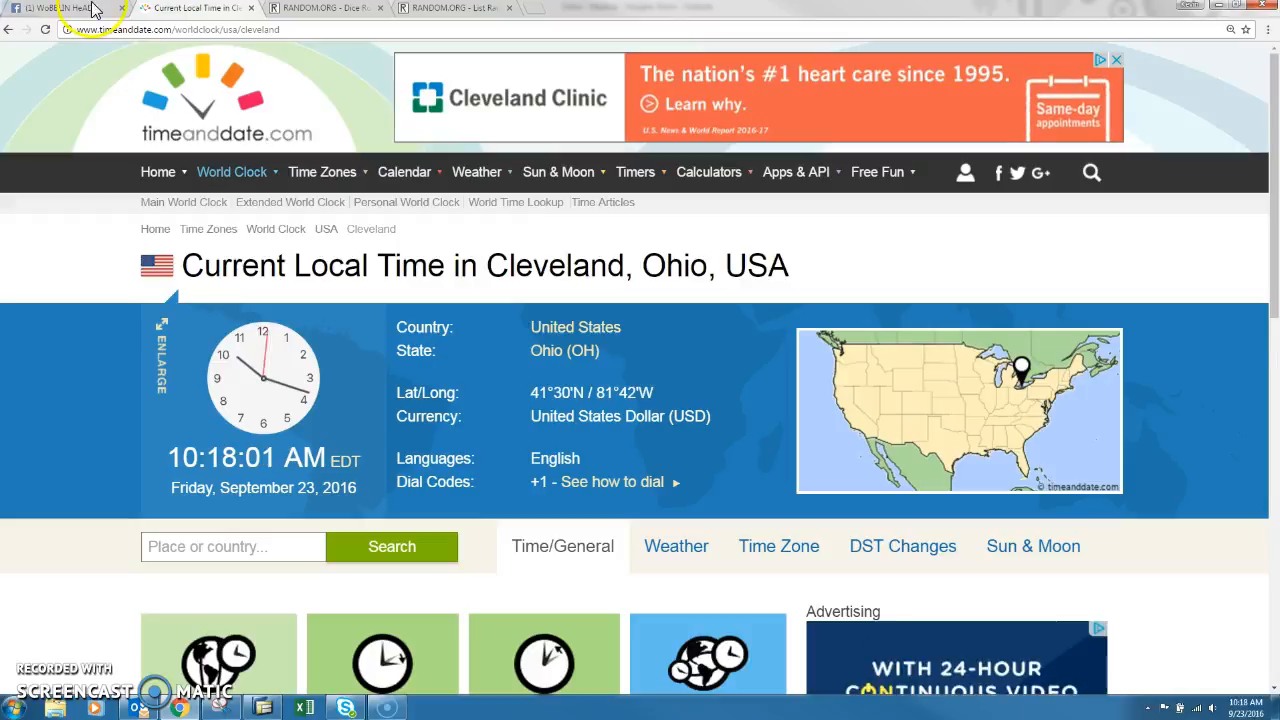
left_click(56, 8)
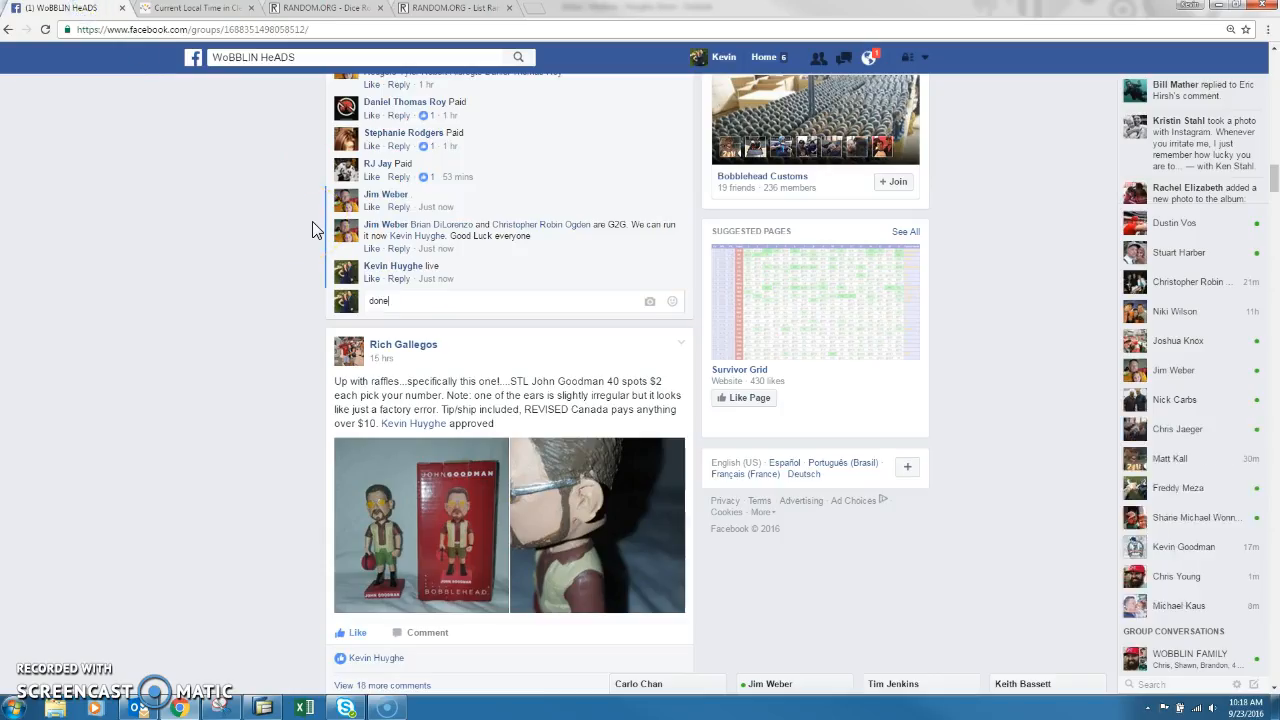